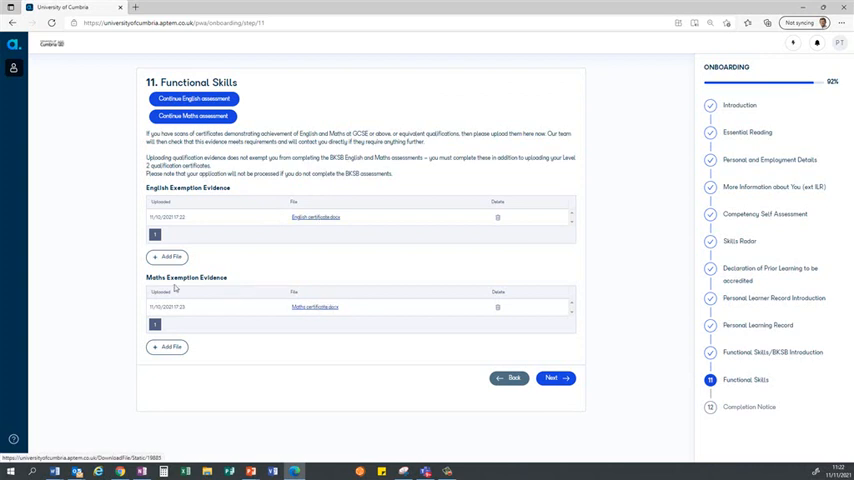
mouse_move(404, 266)
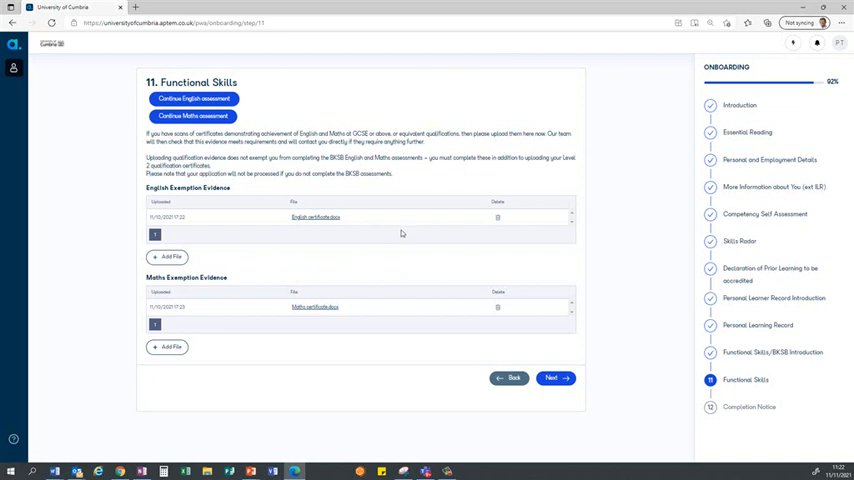
mouse_move(276, 112)
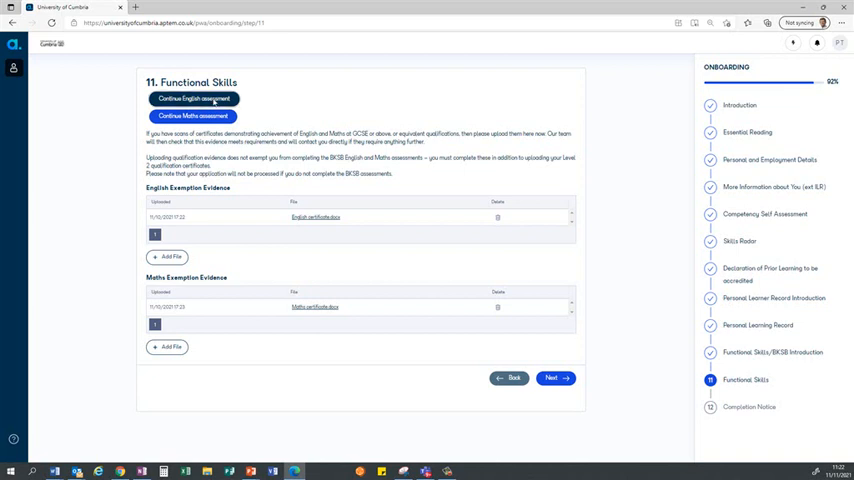
- Continue the English assessment, opening the BKSB login page in a new tab
left_click(194, 98)
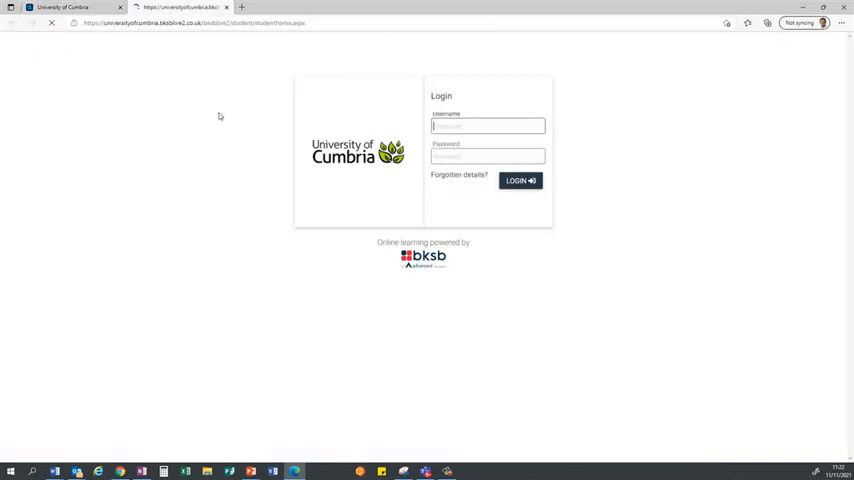
- Log in to the learner's BKSB account and reach the Home dashboard
left_click(520, 180)
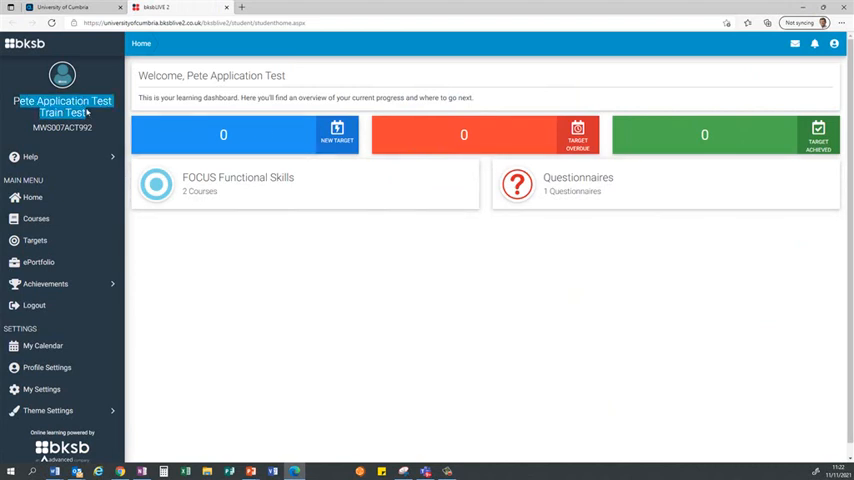
mouse_move(252, 188)
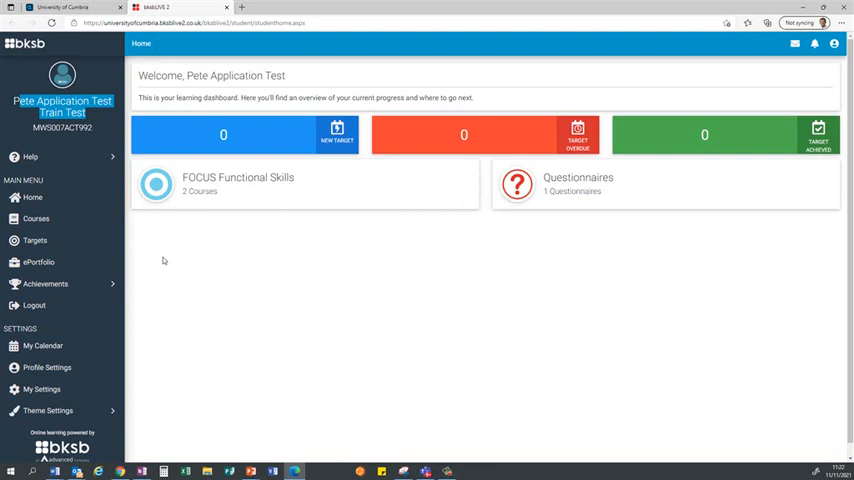
left_click(36, 218)
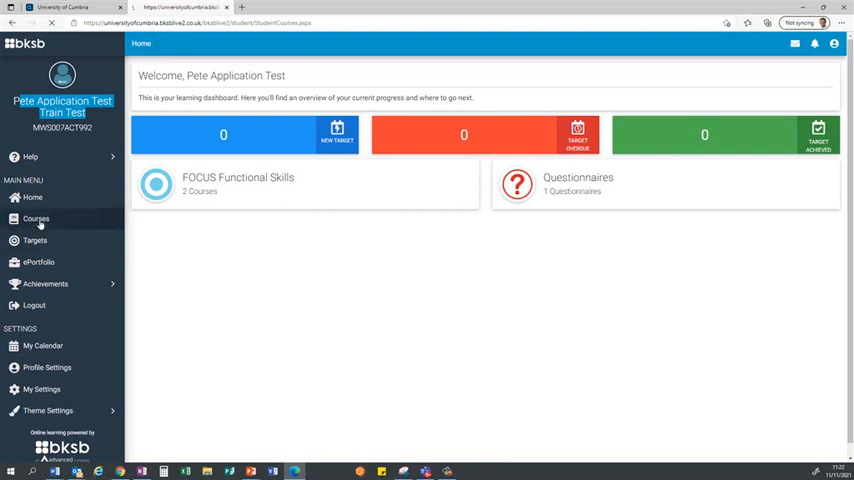
- List the learner's courses and enter the Maths (Reforms) course
left_click(36, 218)
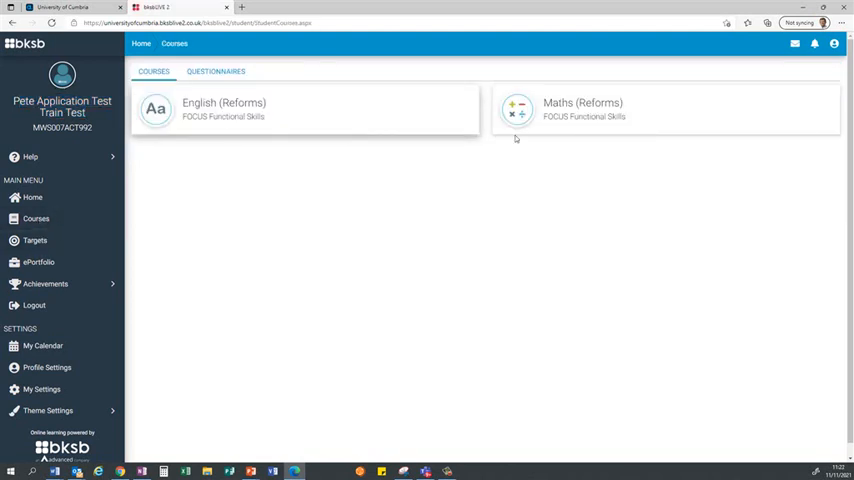
mouse_move(466, 130)
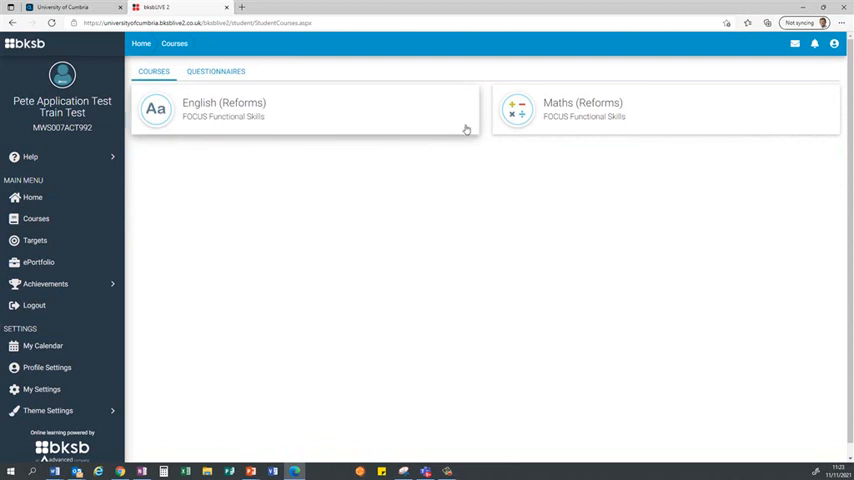
mouse_move(260, 116)
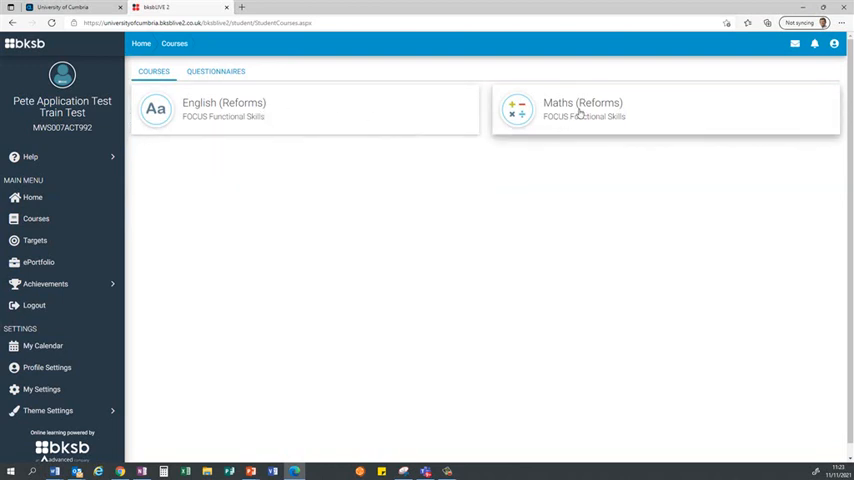
left_click(582, 108)
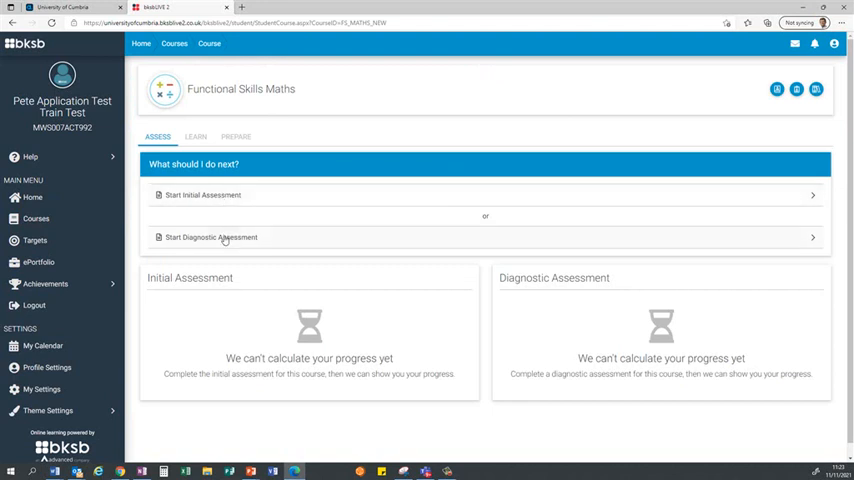
mouse_move(264, 208)
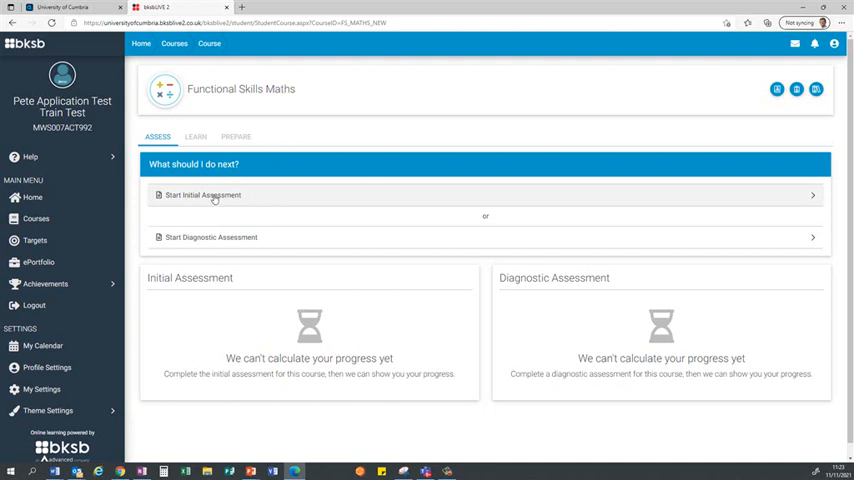
- Start the Maths initial assessment, view Question 1, then exit back to the course page
left_click(204, 196)
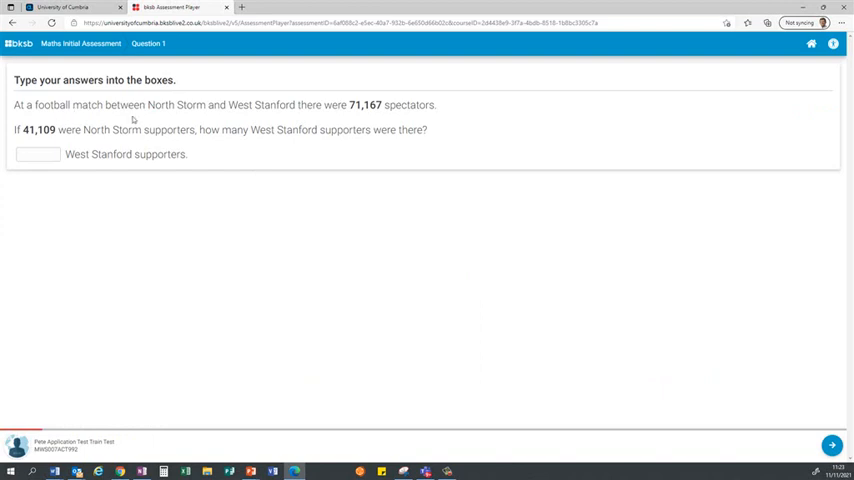
mouse_move(284, 120)
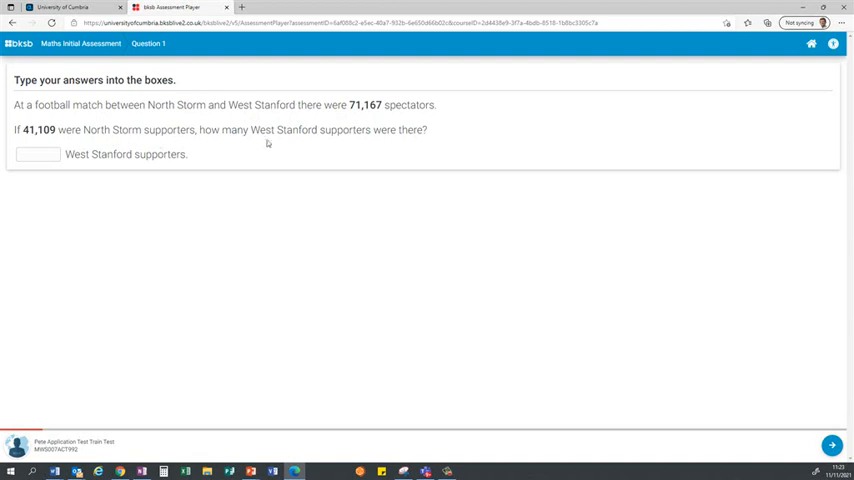
mouse_move(312, 152)
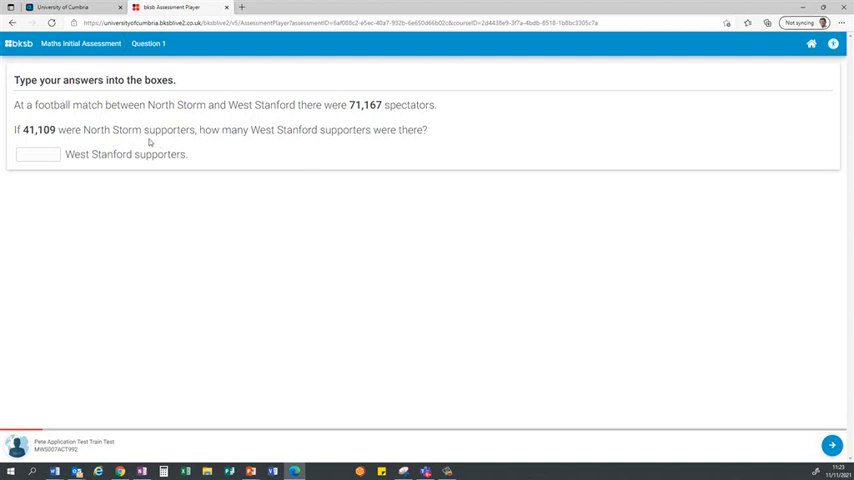
left_click(38, 154)
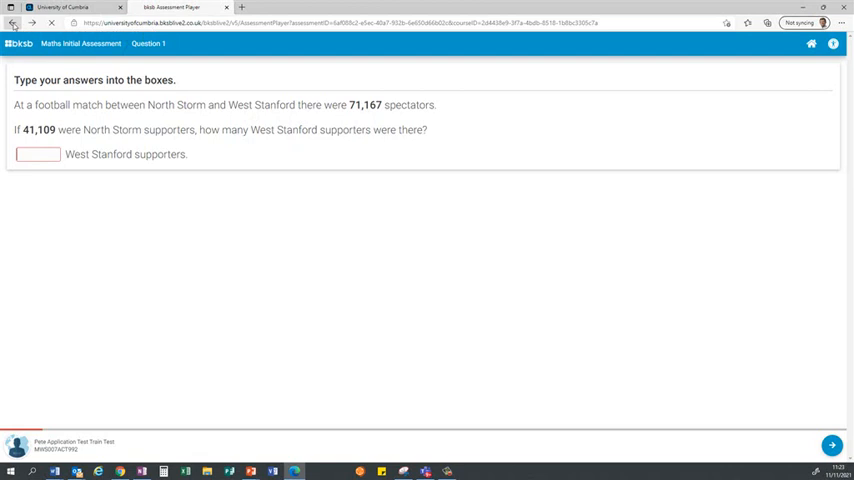
left_click(12, 22)
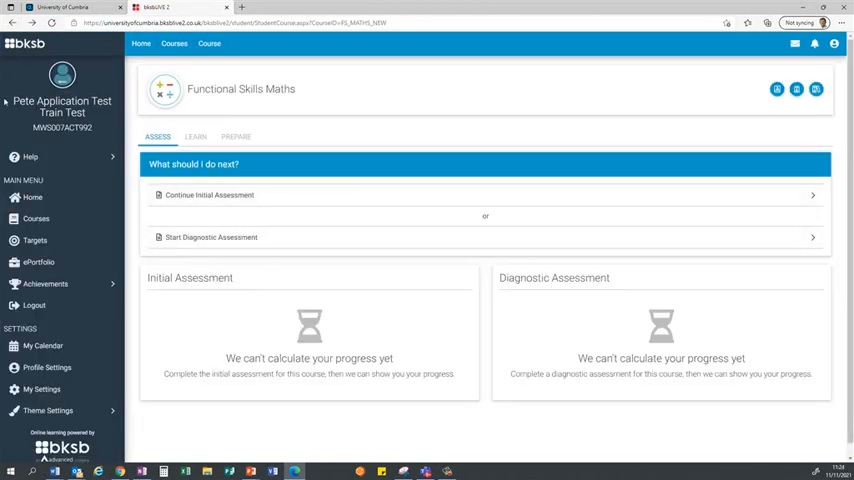
- Show the English (Reforms) course with its completed Initial Assessment scores
left_click(174, 44)
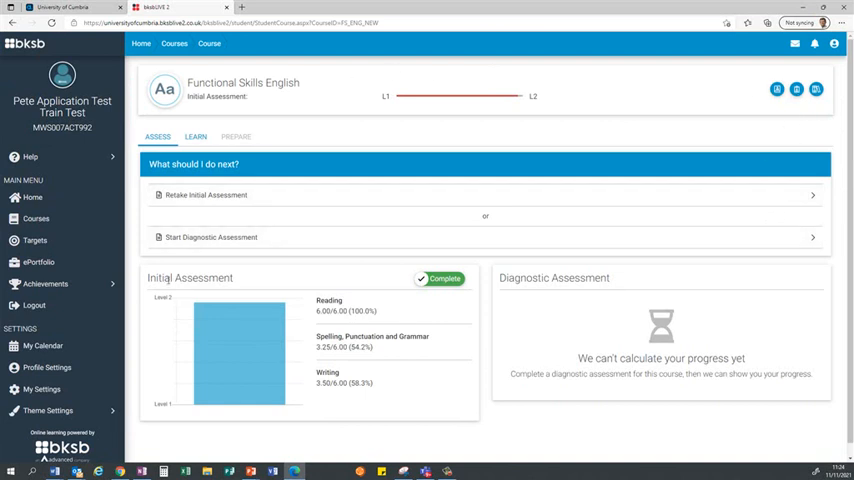
mouse_move(238, 320)
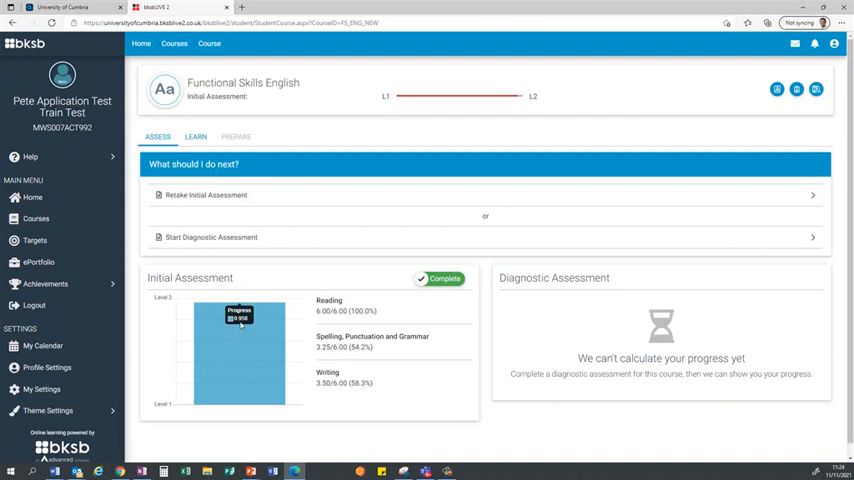
mouse_move(252, 342)
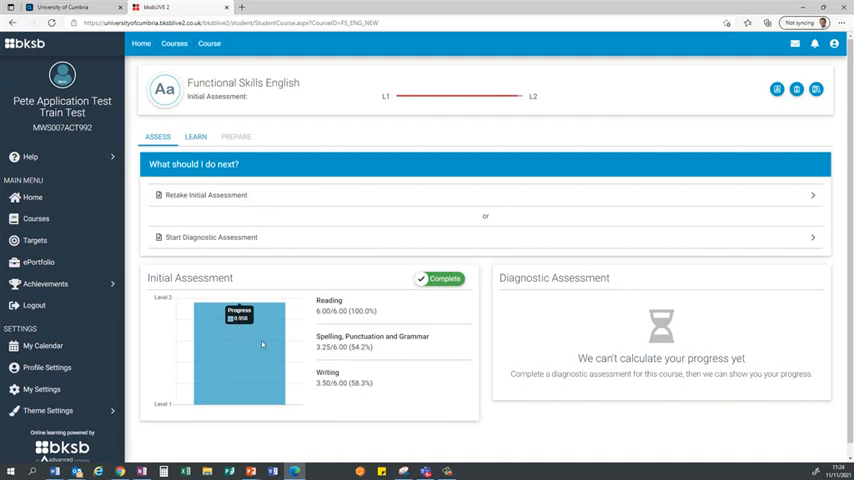
mouse_move(262, 344)
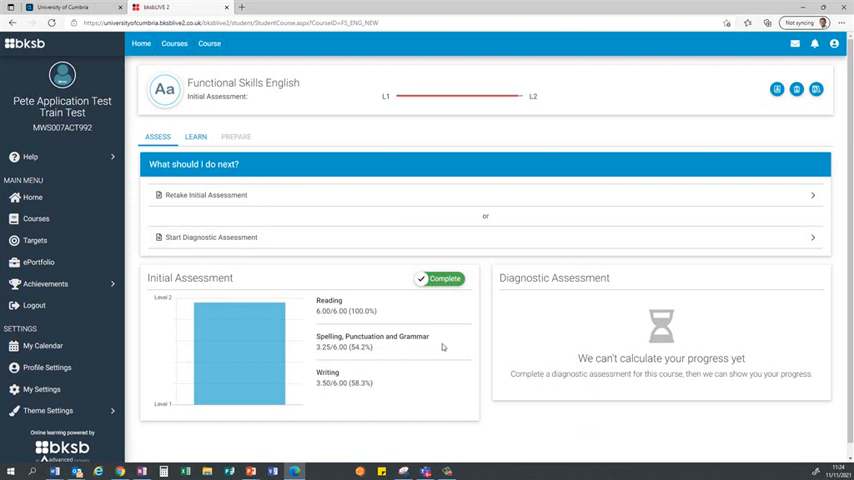
mouse_move(488, 372)
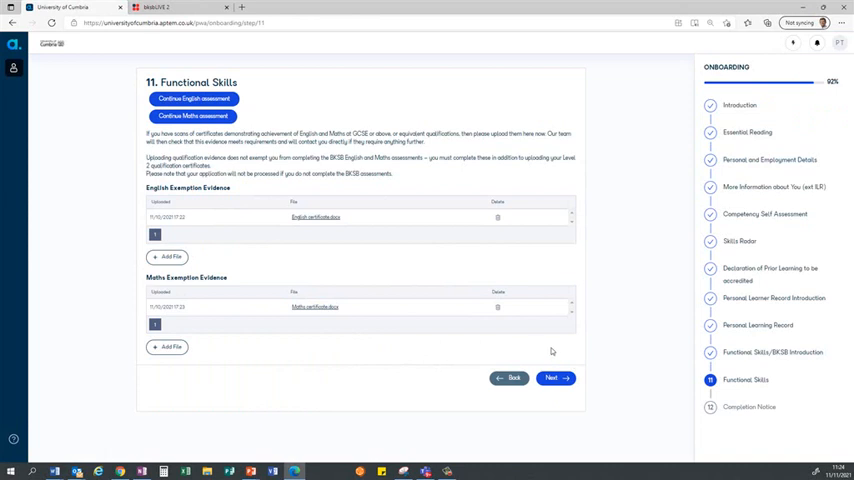
mouse_move(634, 320)
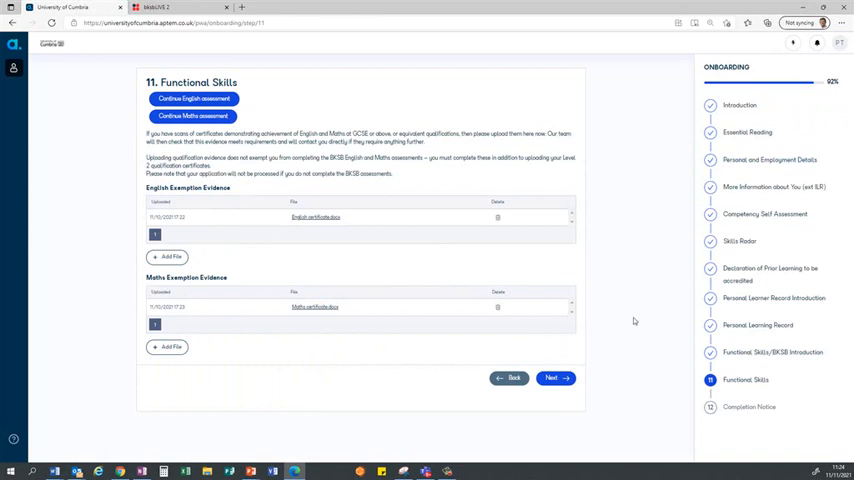